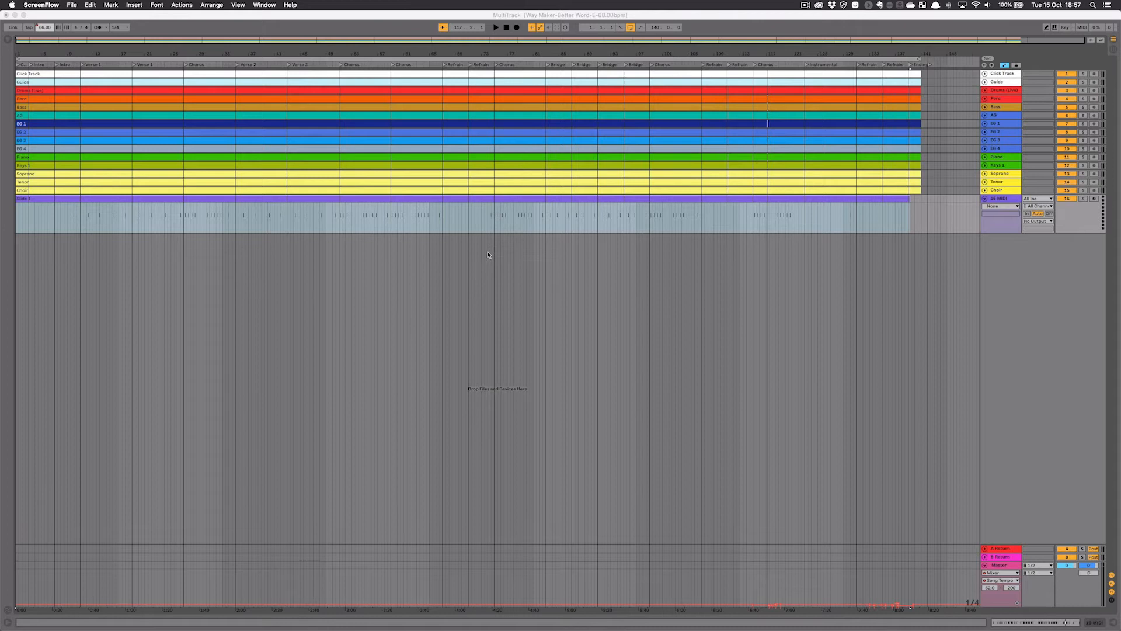
{"action": "mouse_move", "coordinate": [240, 257]}
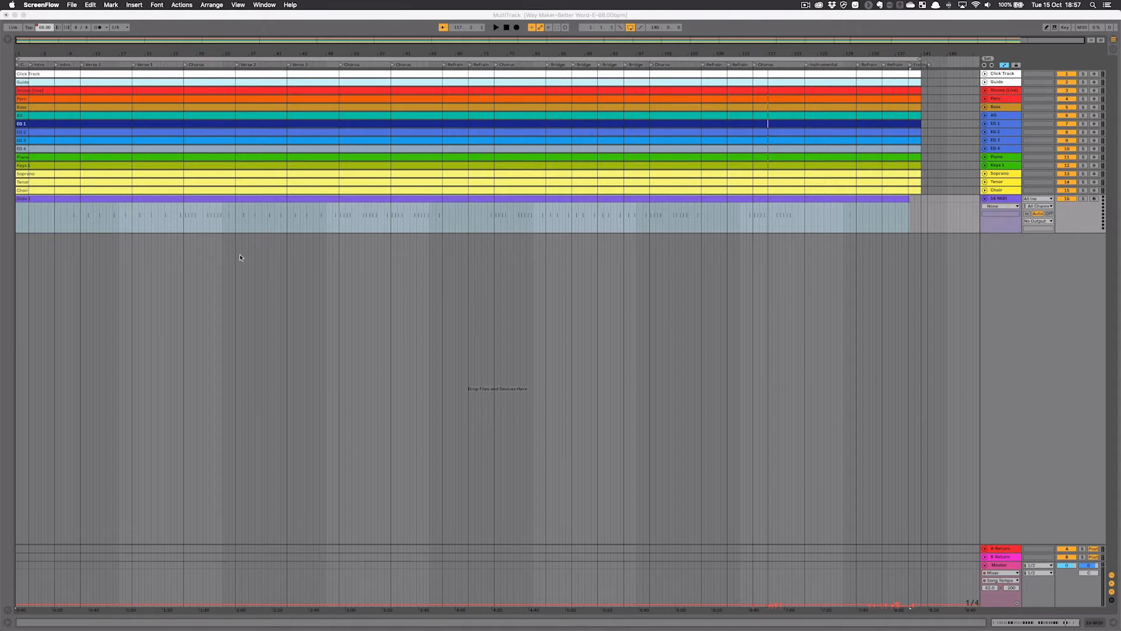
{"action": "mouse_move", "coordinate": [740, 173]}
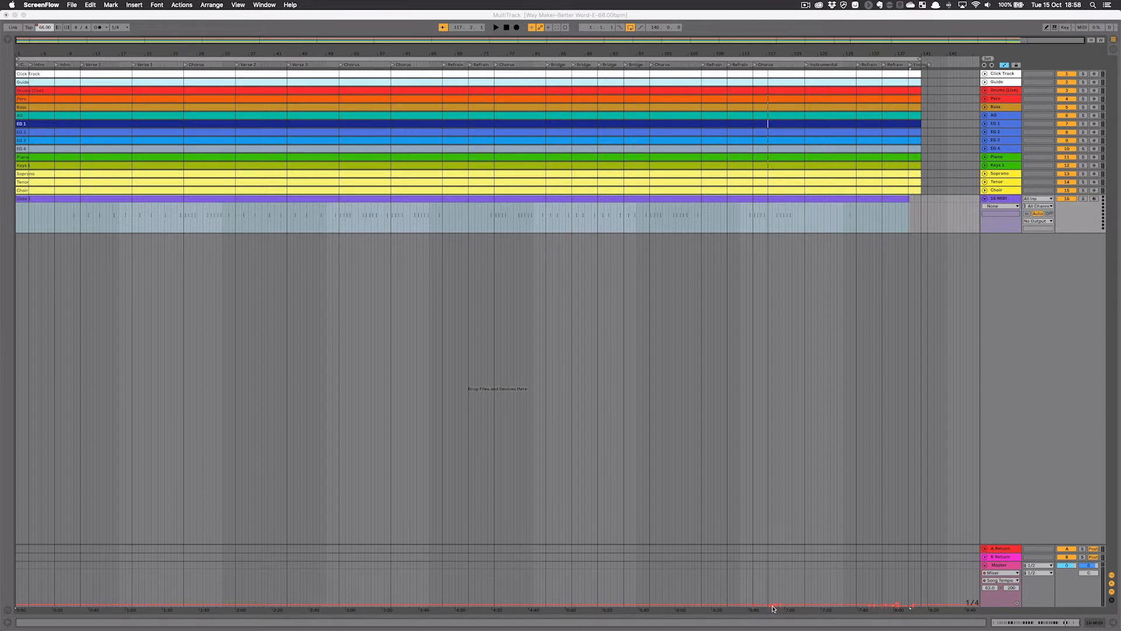
{"action": "mouse_move", "coordinate": [827, 609]}
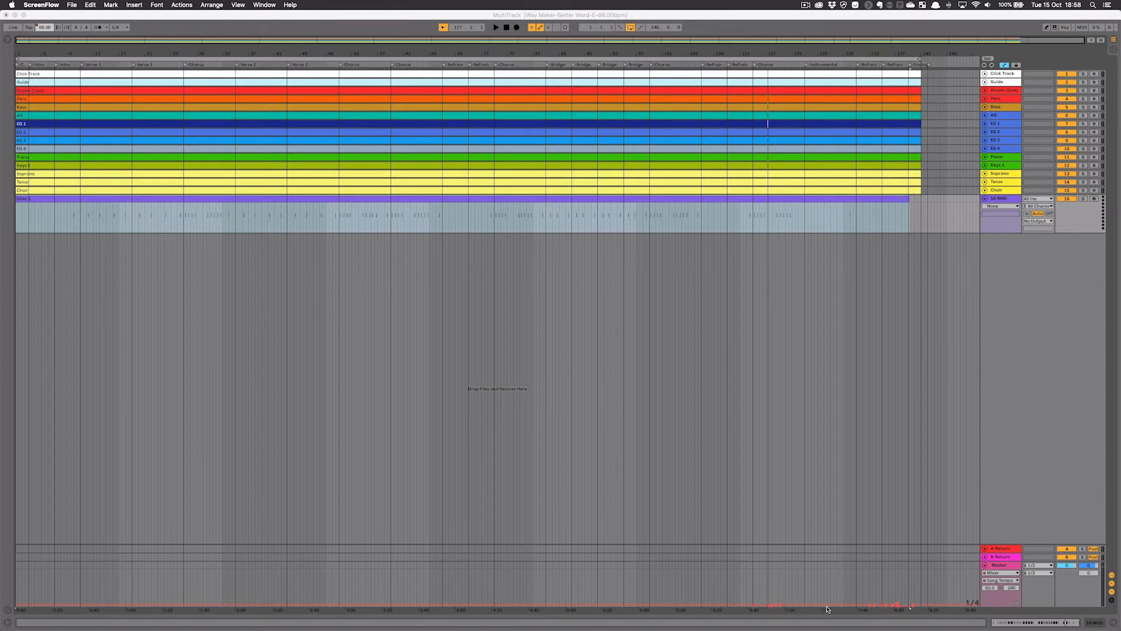
{"action": "mouse_move", "coordinate": [924, 604]}
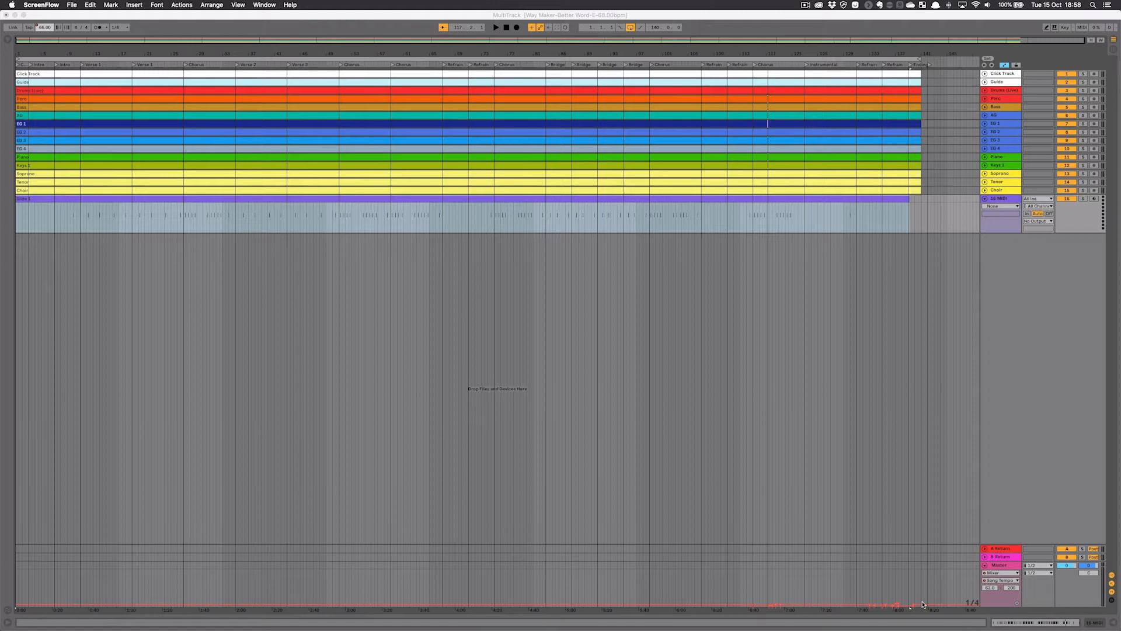
{"action": "mouse_move", "coordinate": [814, 399]}
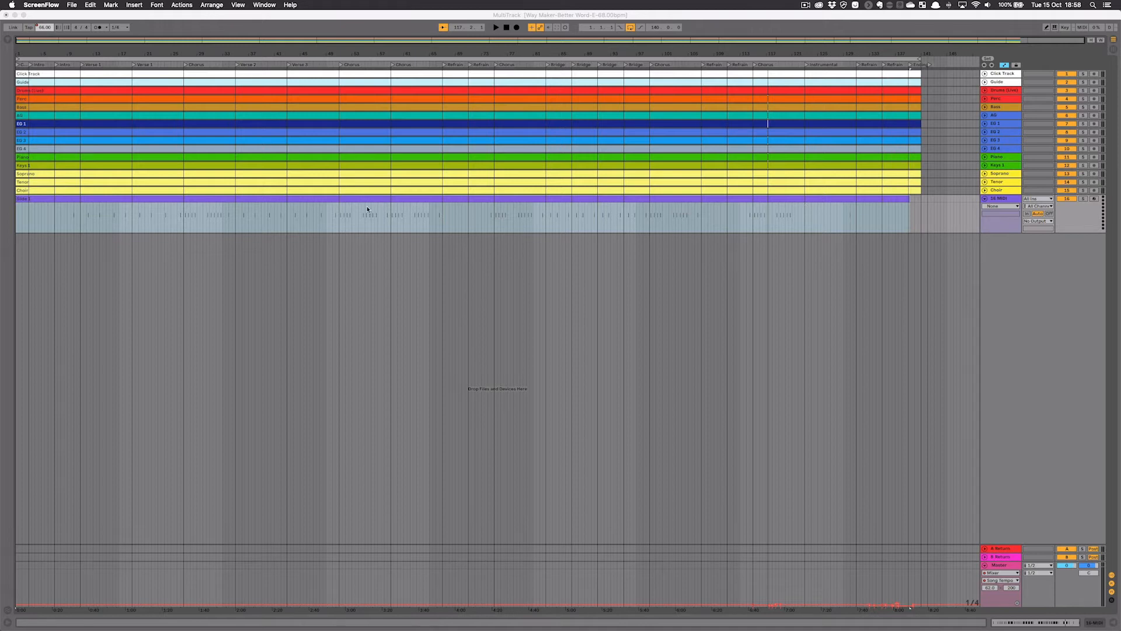
{"action": "mouse_move", "coordinate": [488, 229]}
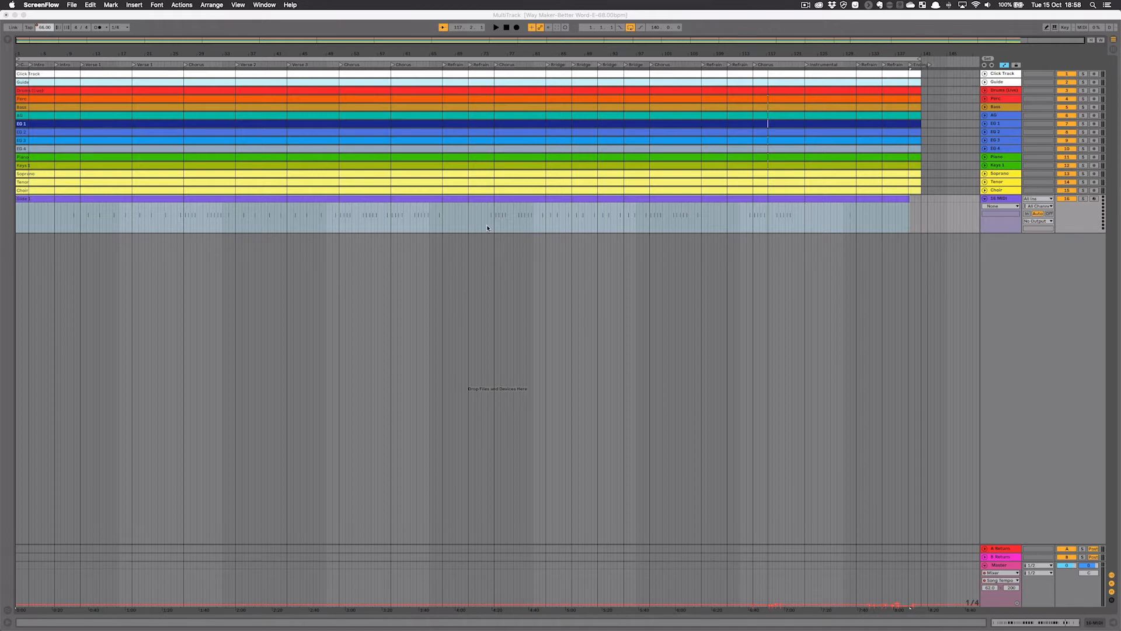
{"action": "mouse_move", "coordinate": [807, 316]}
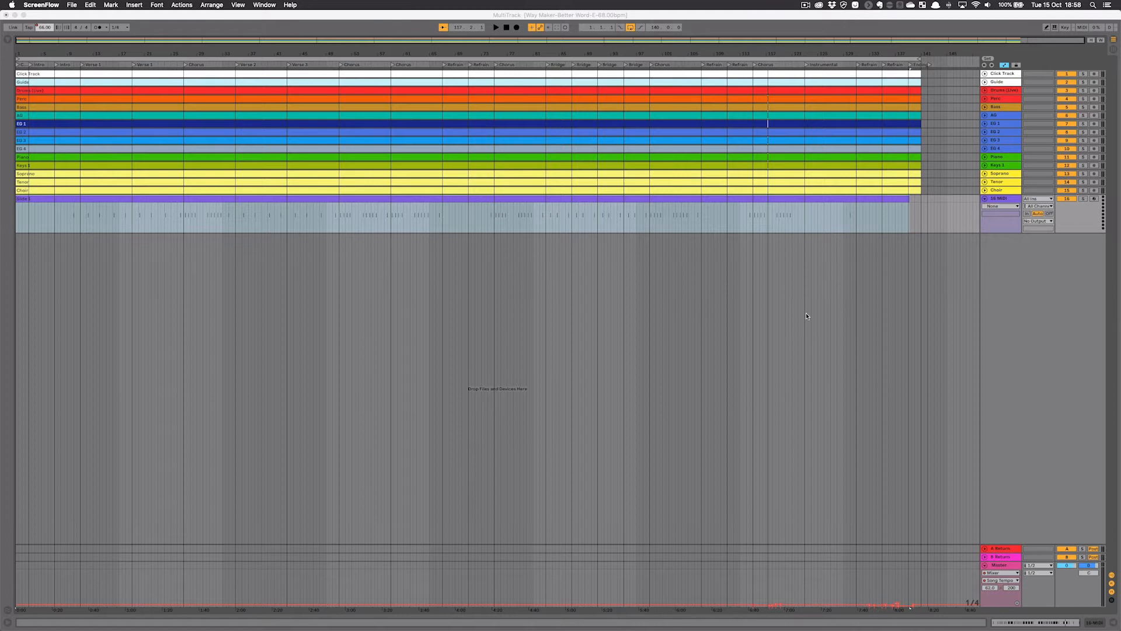
{"action": "mouse_move", "coordinate": [771, 202]}
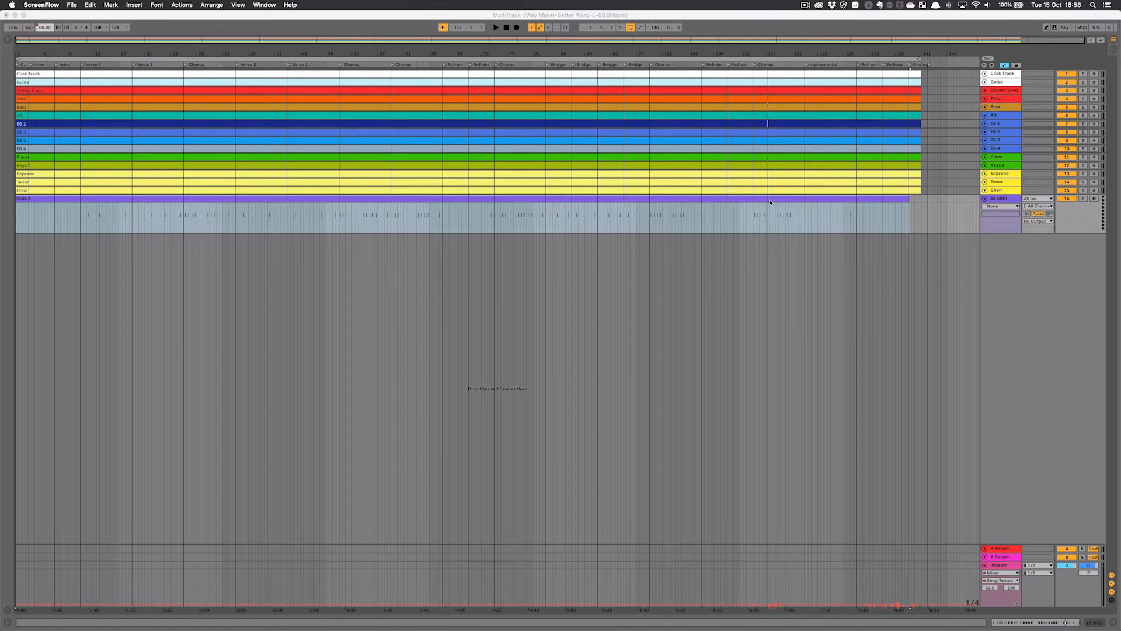
{"action": "mouse_move", "coordinate": [840, 590]}
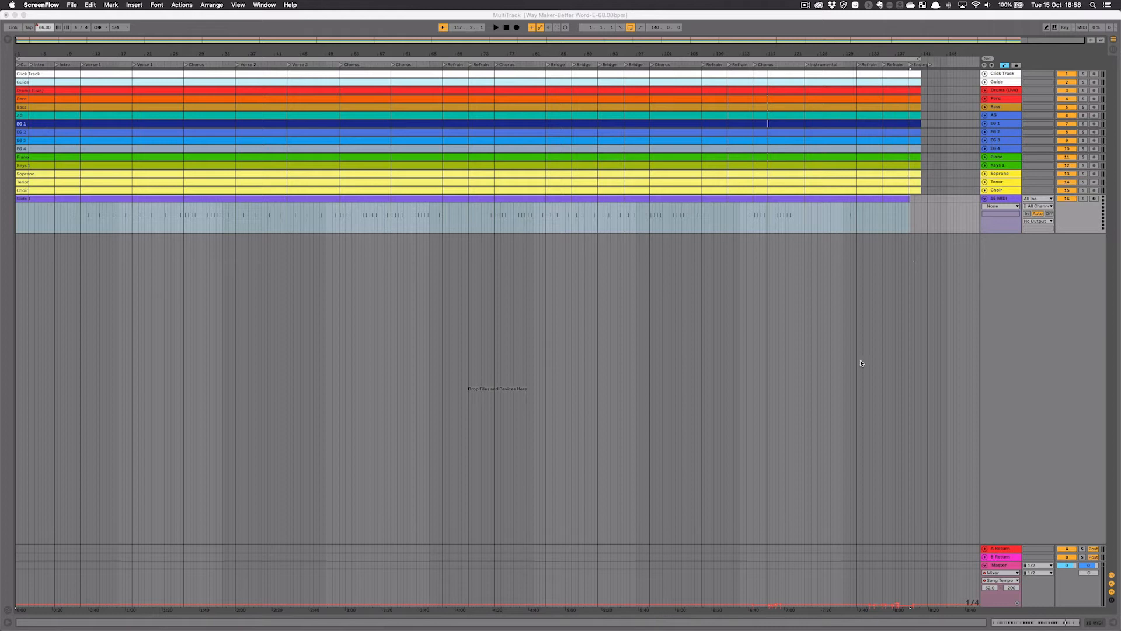
{"action": "mouse_move", "coordinate": [918, 603]}
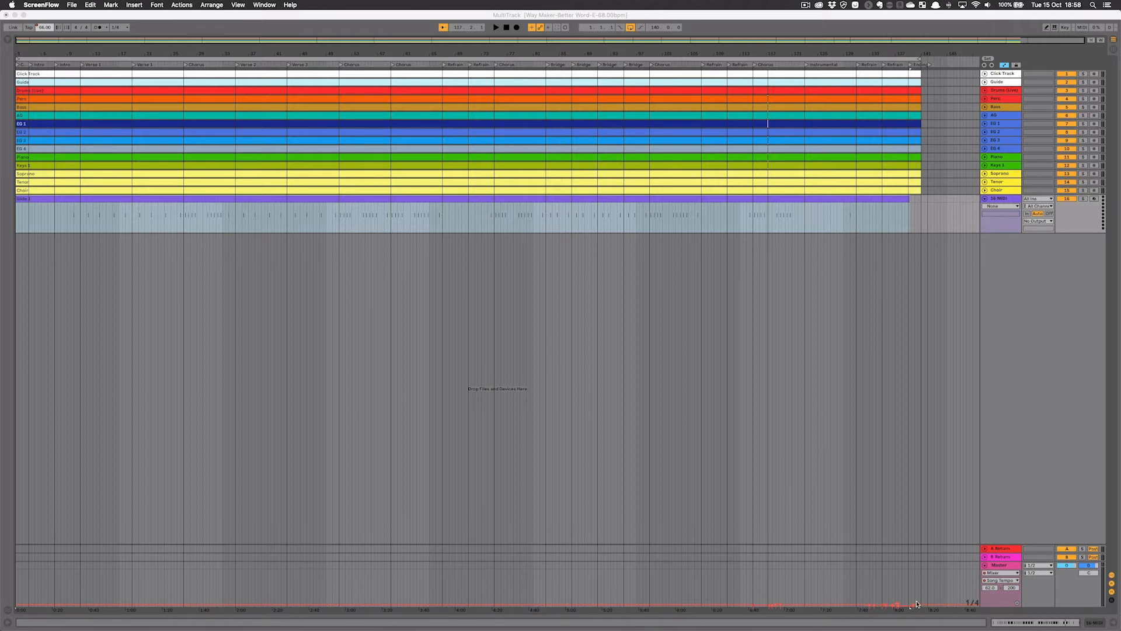
{"action": "mouse_move", "coordinate": [812, 176]}
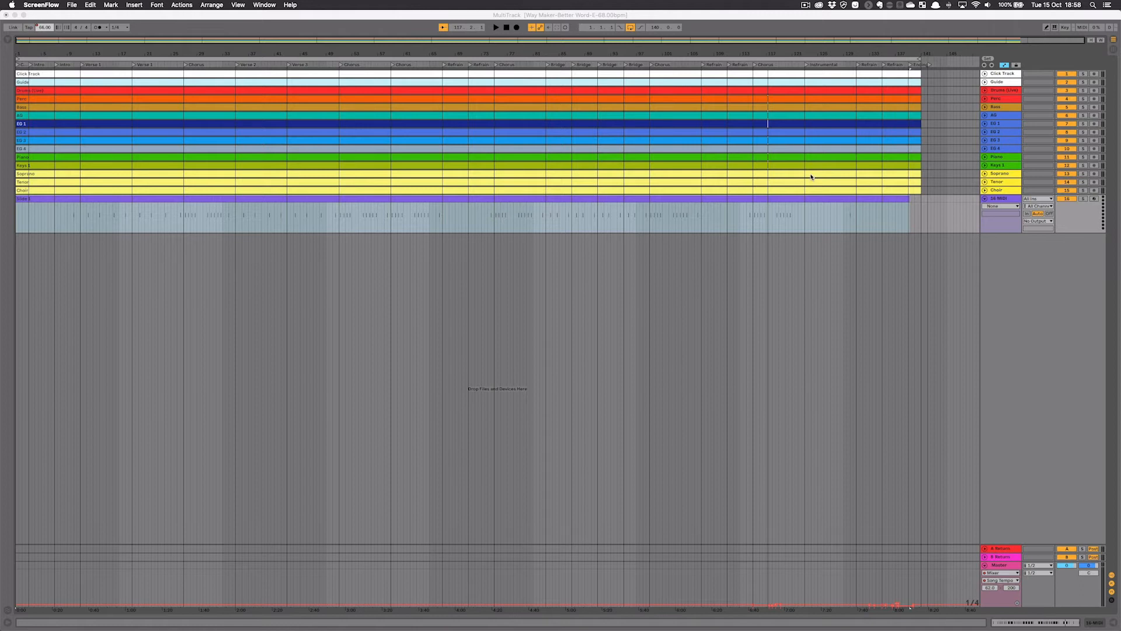
{"action": "mouse_move", "coordinate": [846, 241]}
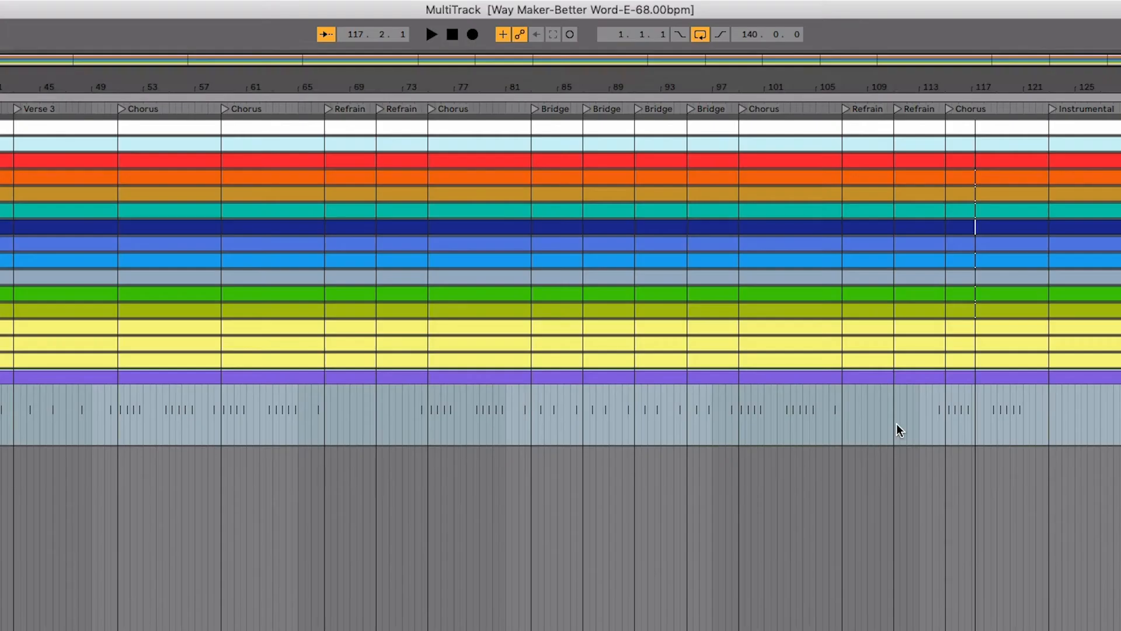
- Select the slide-trigger MIDI clip and delete the song's tempo automation to hold 68 BPM
{"action": "left_click", "coordinate": [896, 411]}
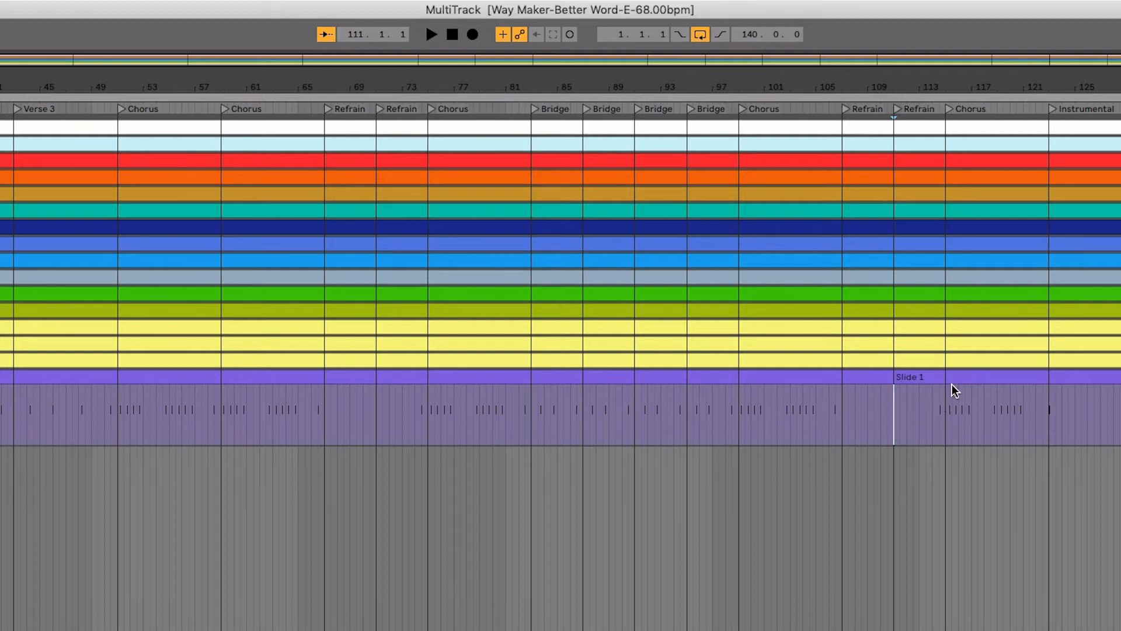
{"action": "mouse_move", "coordinate": [517, 399]}
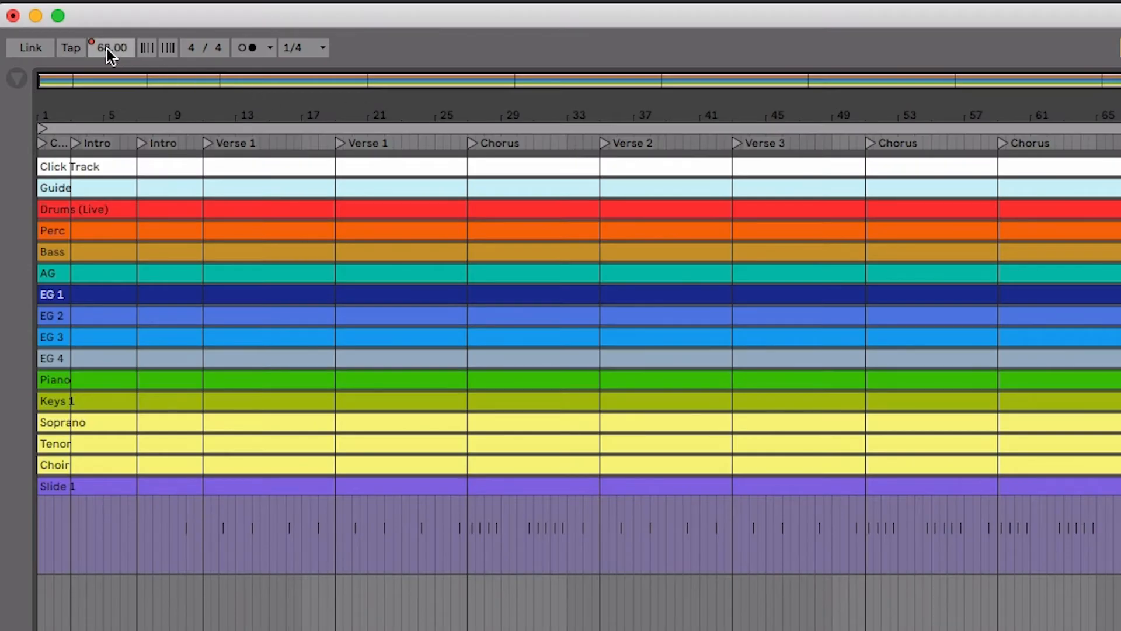
{"action": "right_click", "coordinate": [111, 48]}
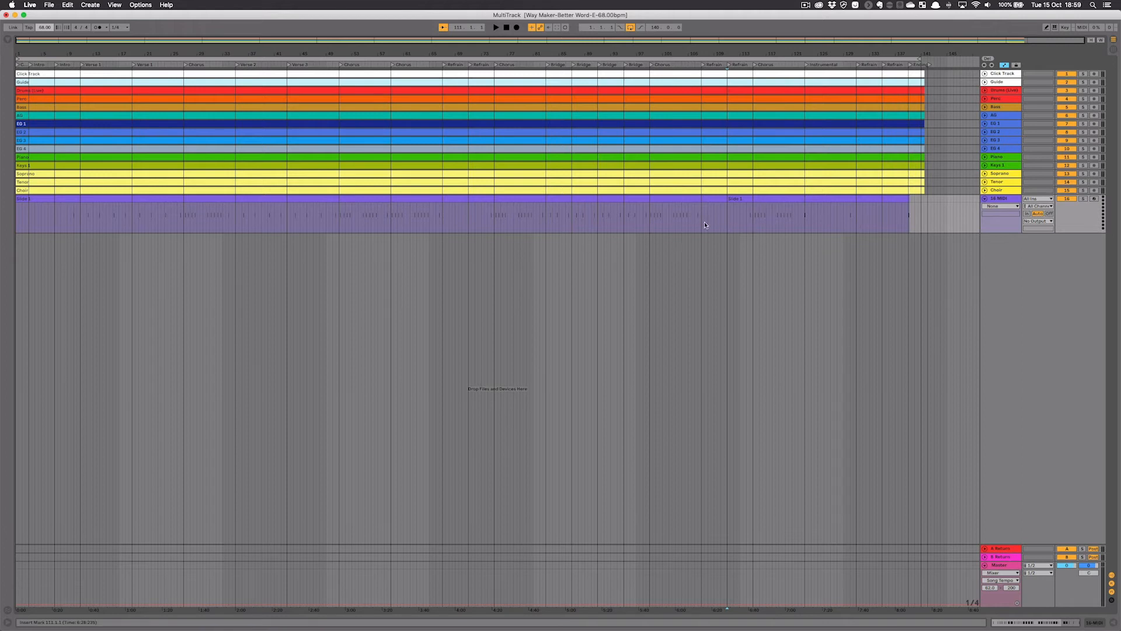
{"action": "mouse_move", "coordinate": [858, 573]}
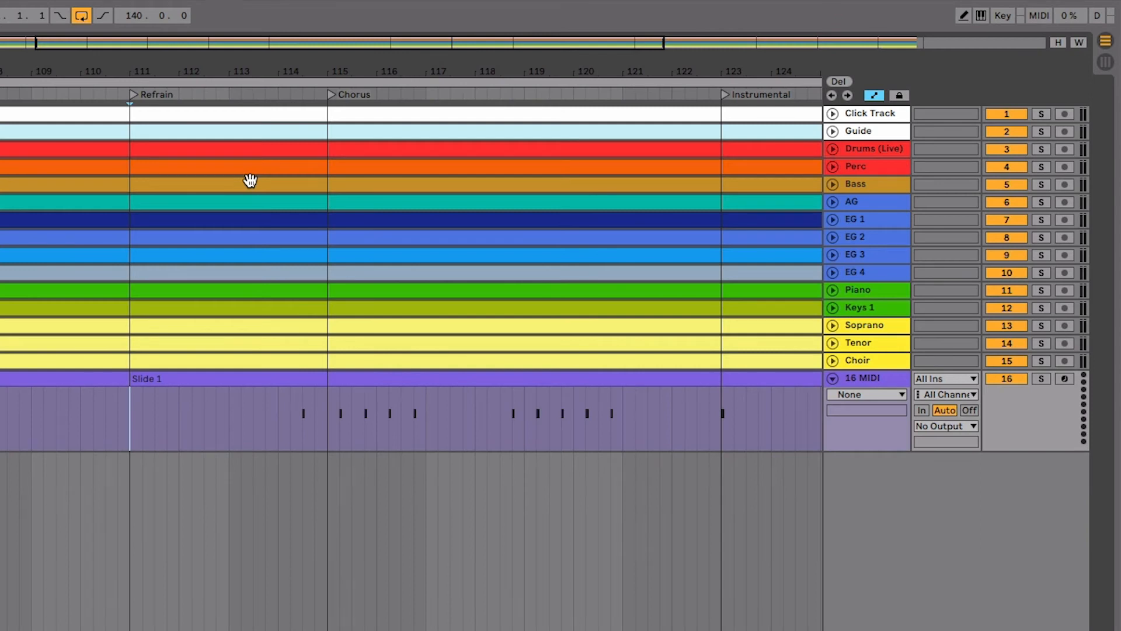
- Arrange Live on the right half beside ProPresenter's Way Maker presentation
{"action": "left_click", "coordinate": [945, 426]}
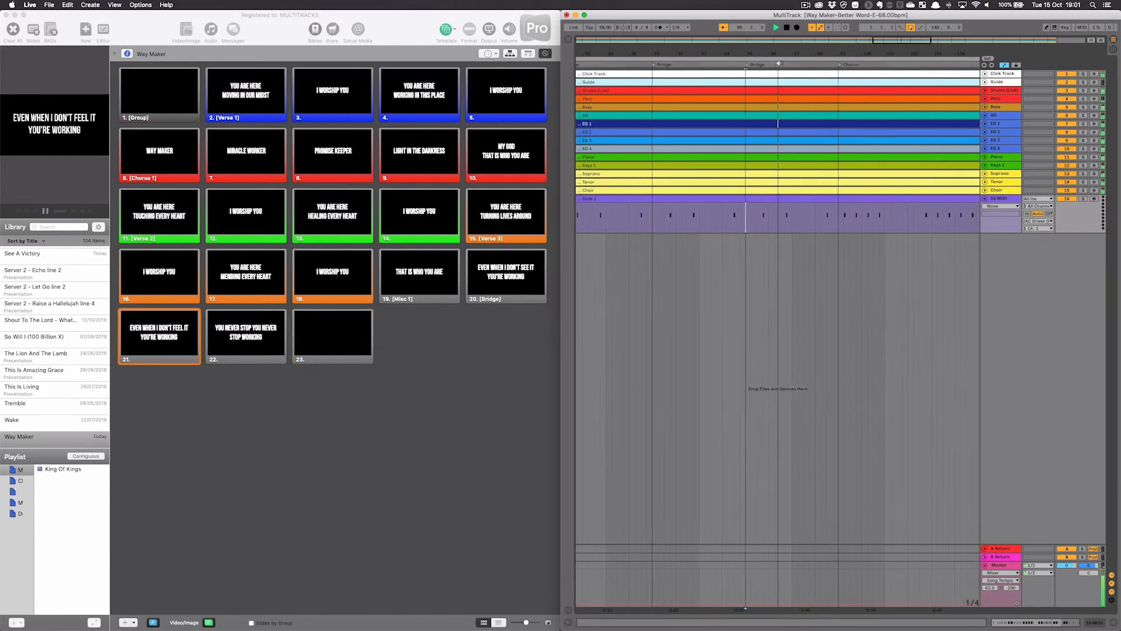
- Play the song from three arrangement positions and watch the Way Maker slides advance
{"action": "left_click", "coordinate": [245, 336]}
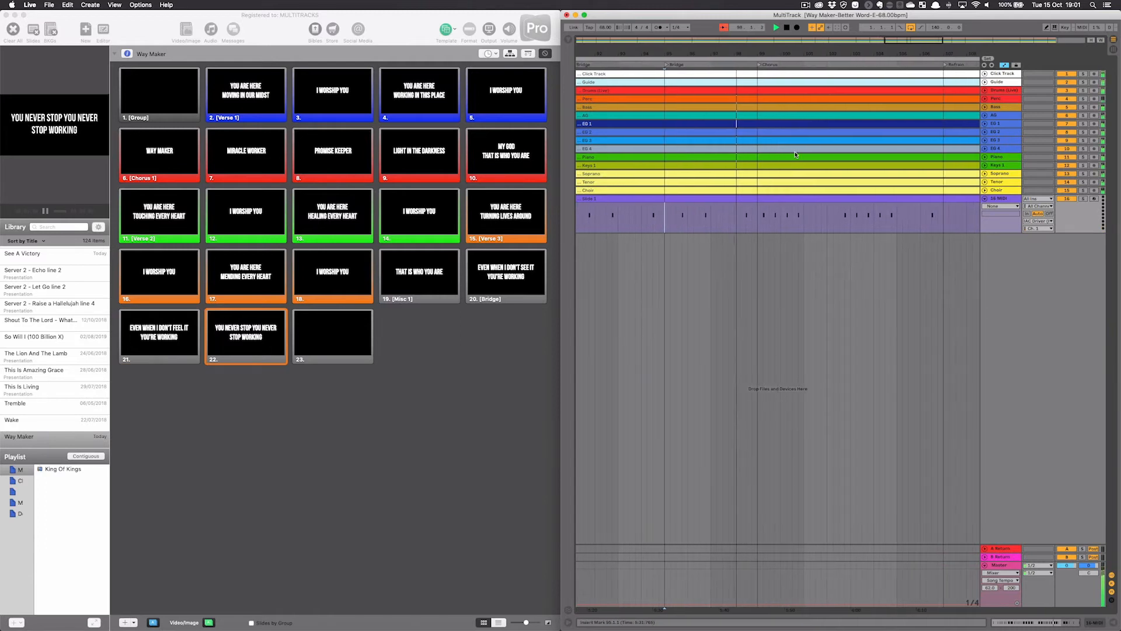
{"action": "left_click", "coordinate": [159, 150]}
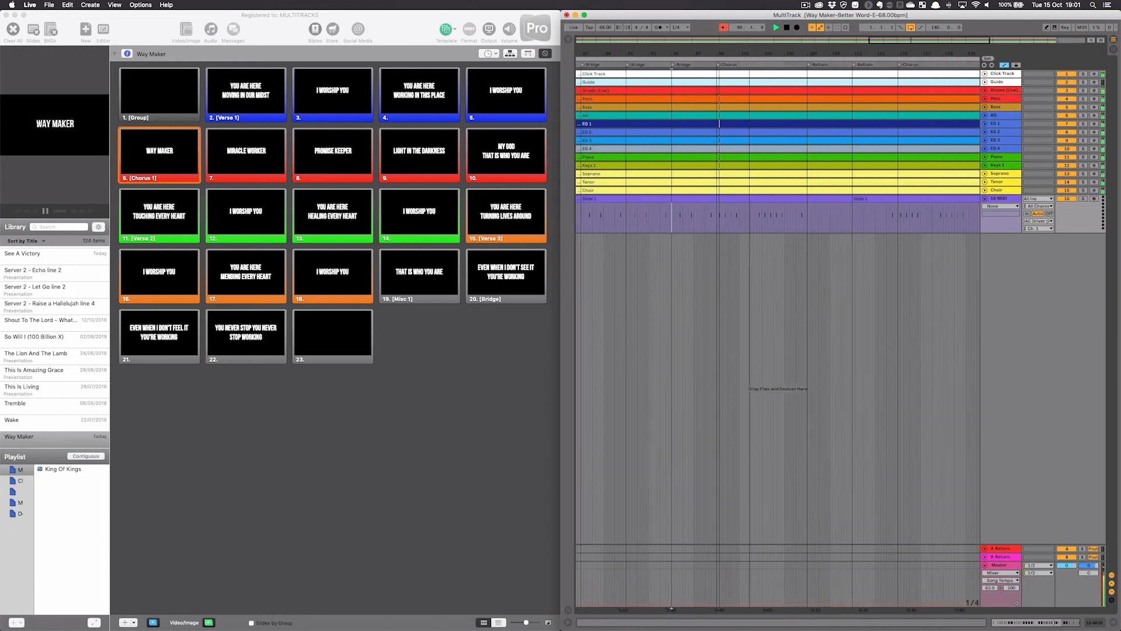
{"action": "left_click", "coordinate": [246, 156]}
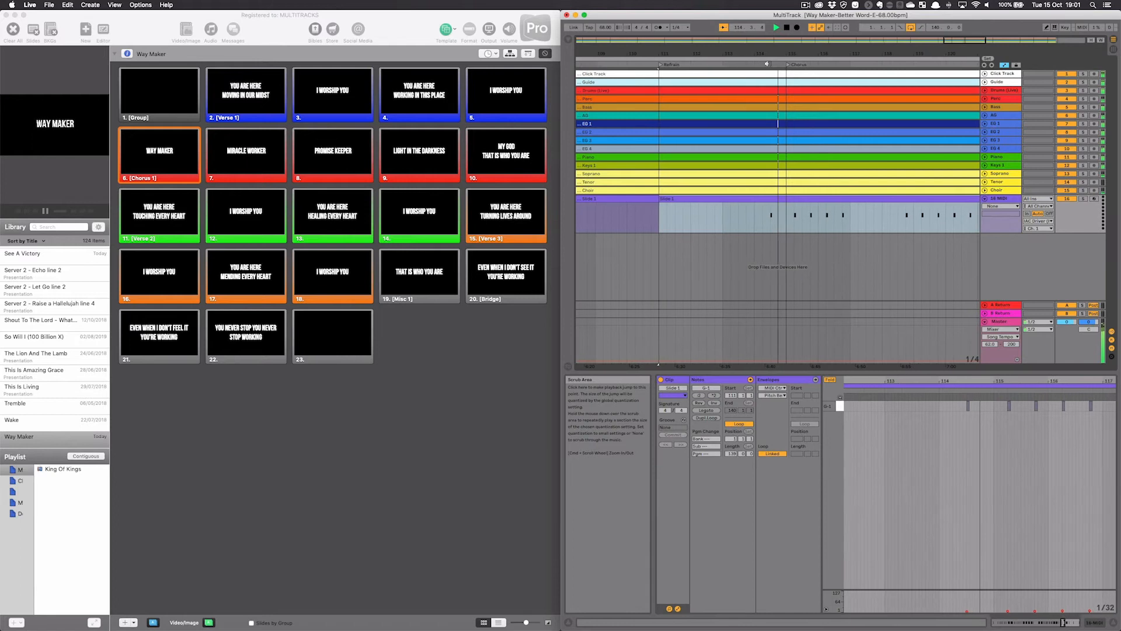
{"action": "left_click", "coordinate": [245, 156]}
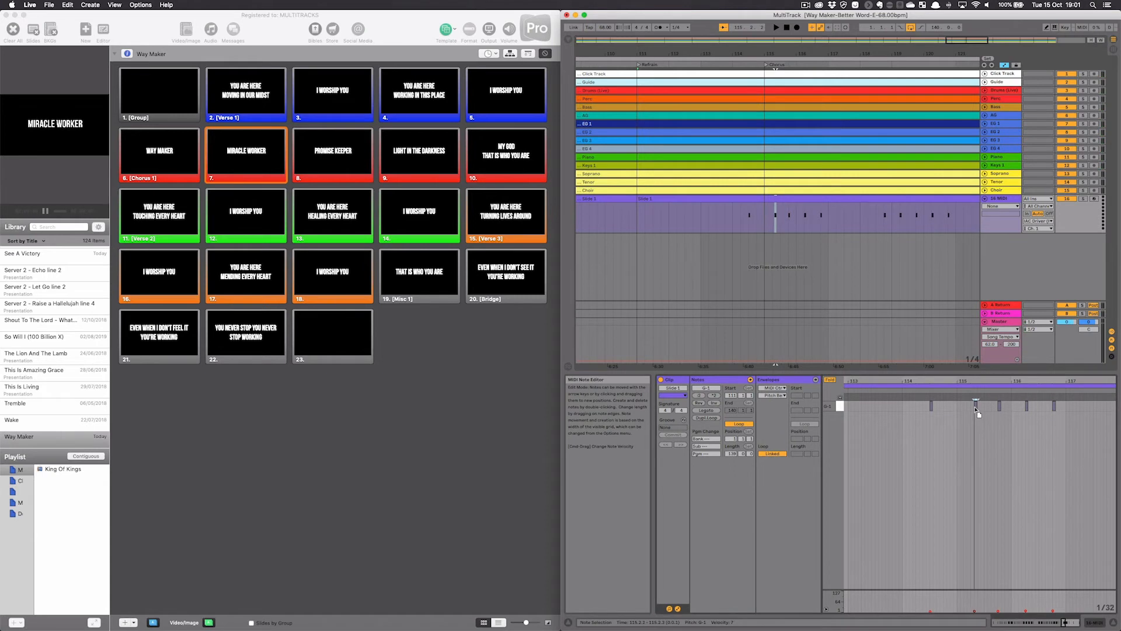
{"action": "left_click", "coordinate": [754, 81]}
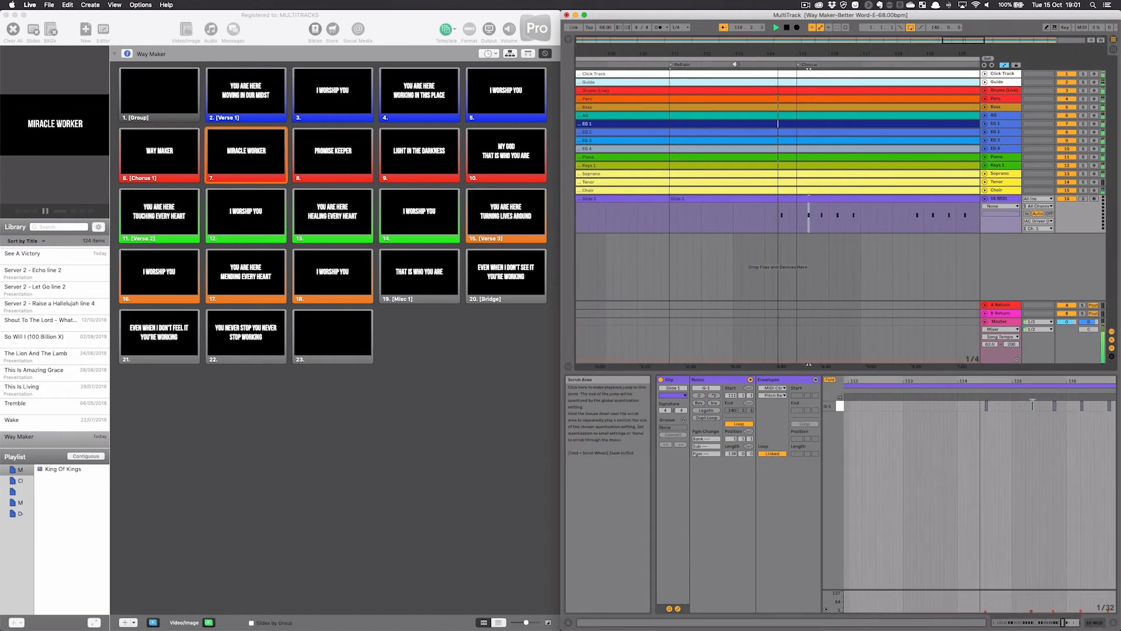
{"action": "left_click", "coordinate": [159, 153]}
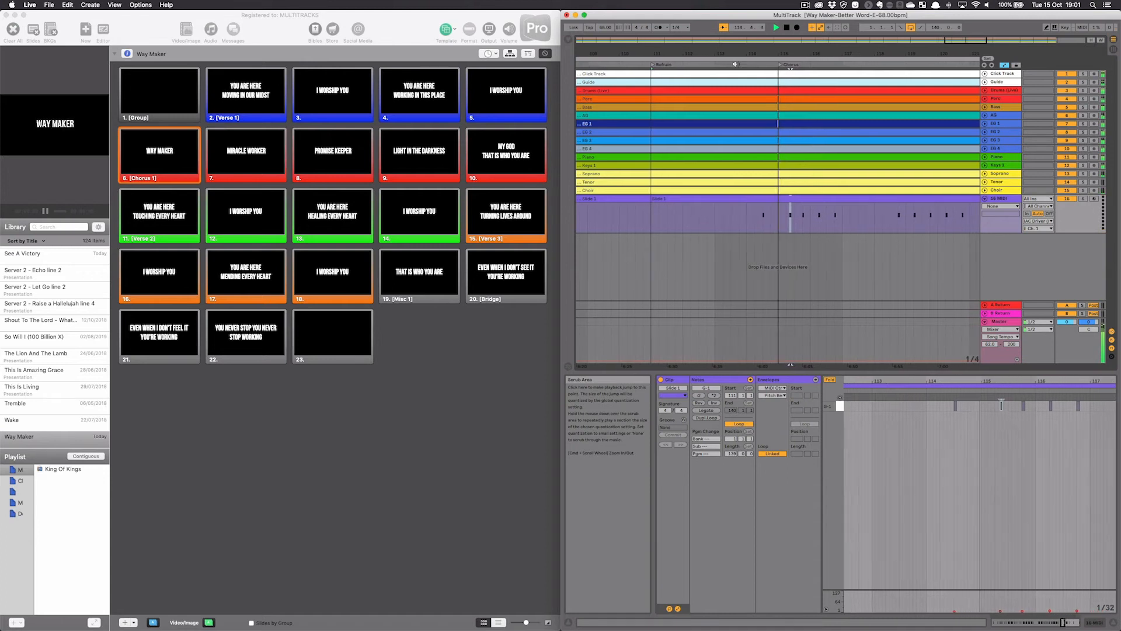
{"action": "left_click", "coordinate": [245, 153]}
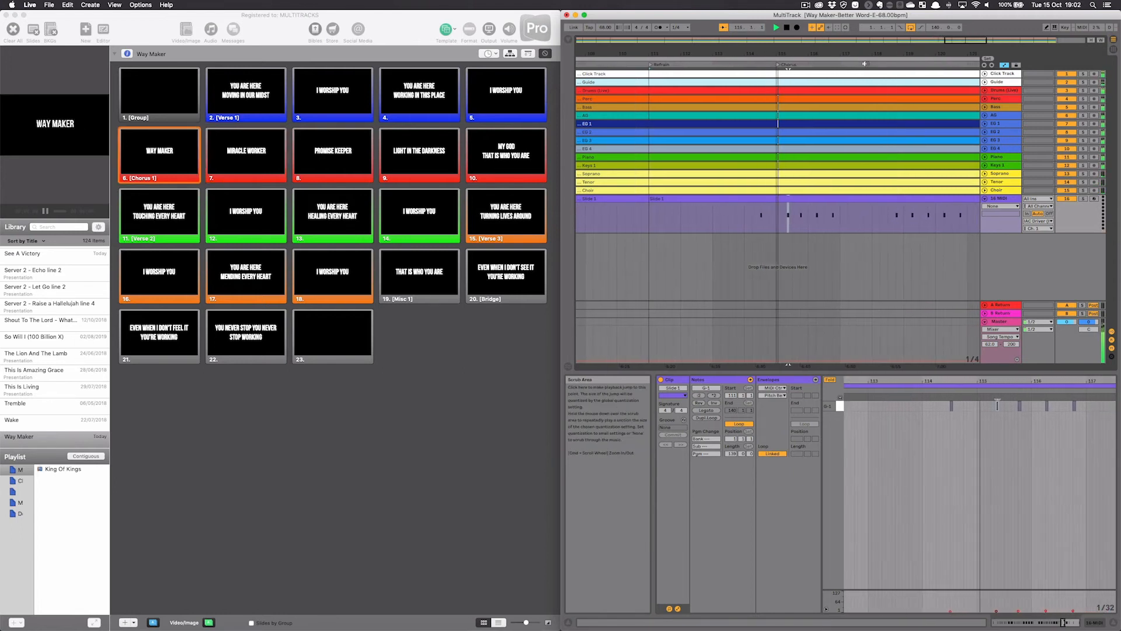
{"action": "left_click", "coordinate": [245, 156]}
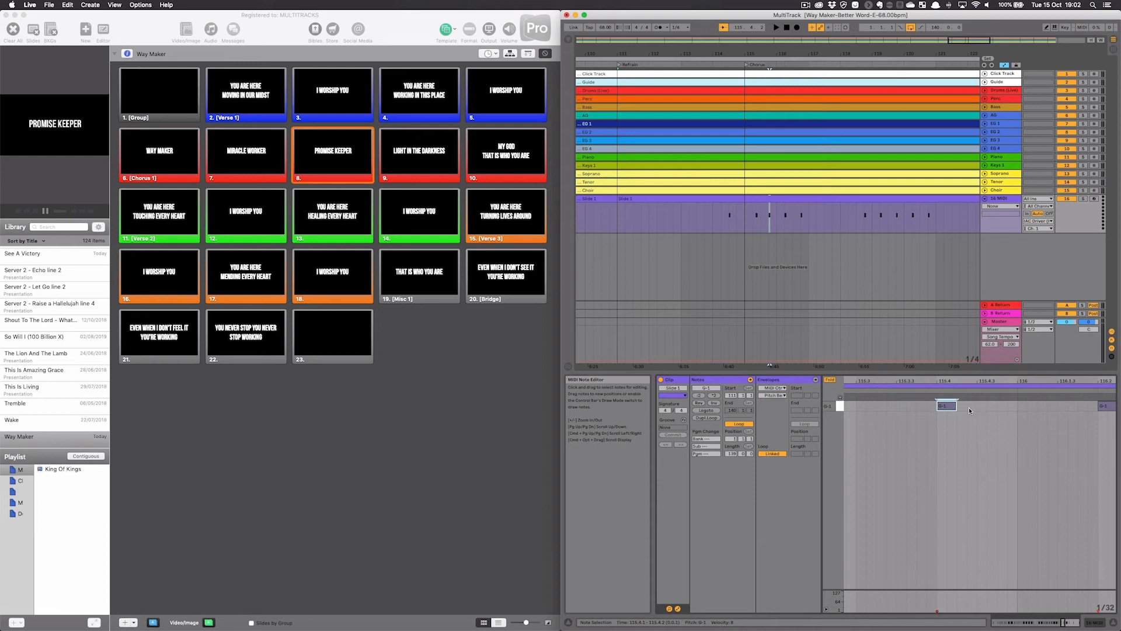
- Nudge the Promise Keeper trigger note later, then replay the chorus repeatedly to confirm timing
{"action": "left_click_drag", "start_coordinate": [946, 406], "coordinate": [1019, 406]}
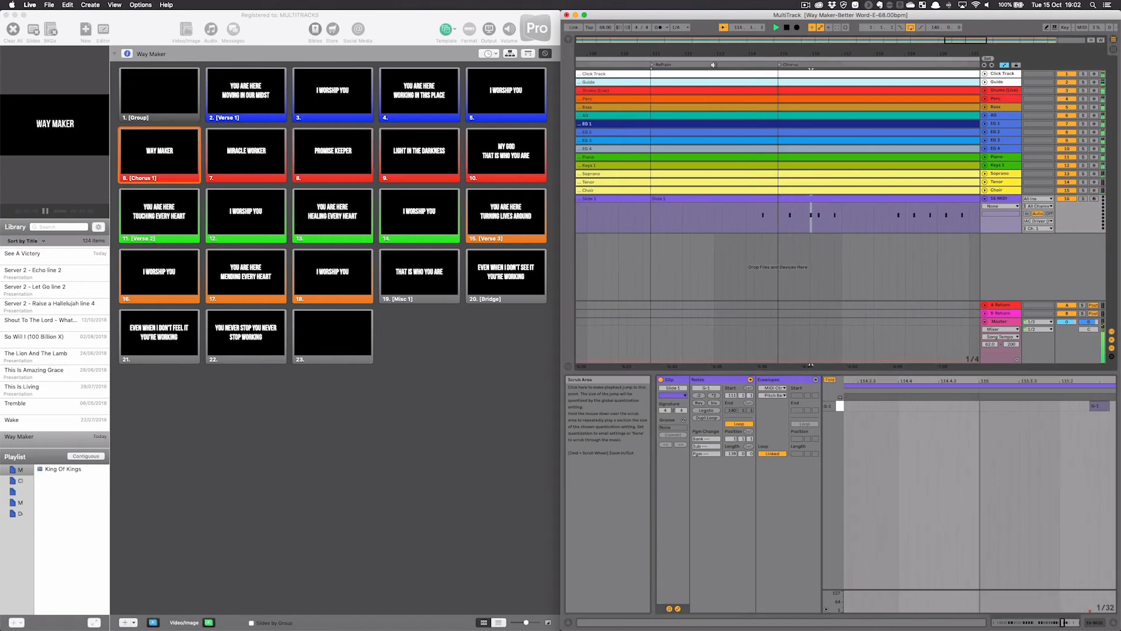
{"action": "left_click", "coordinate": [245, 150]}
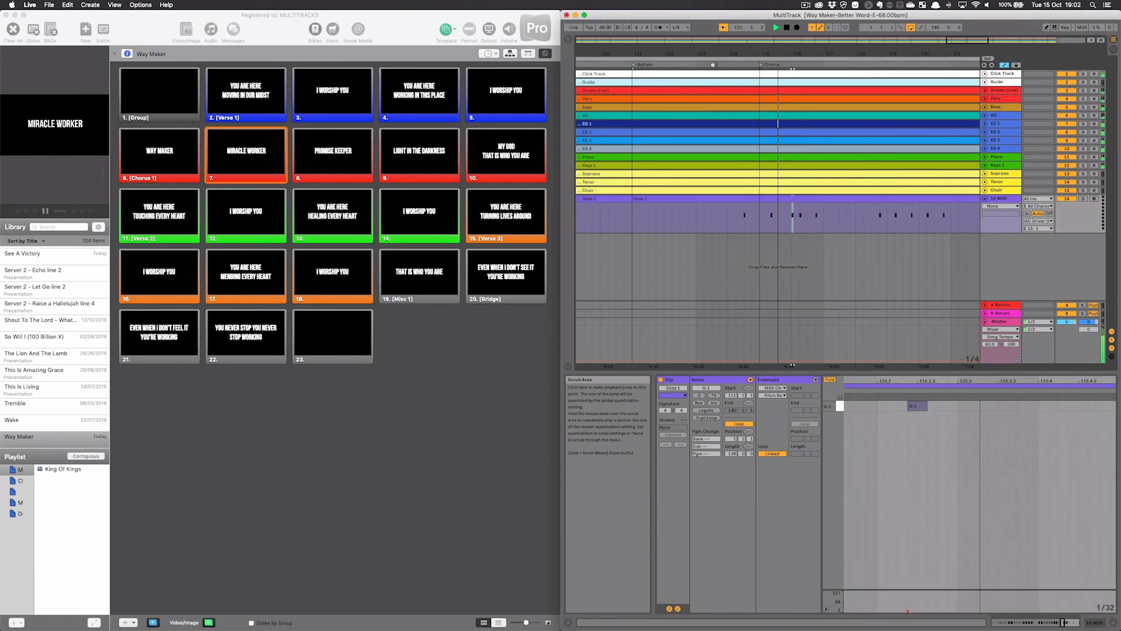
{"action": "left_click", "coordinate": [332, 152]}
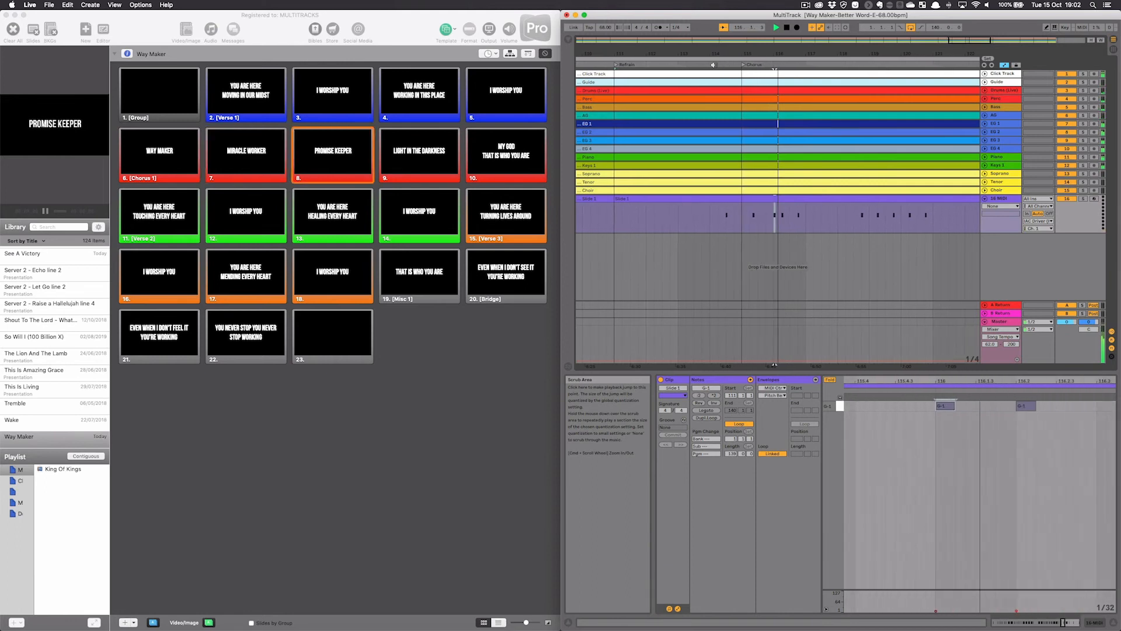
{"action": "left_click", "coordinate": [419, 154]}
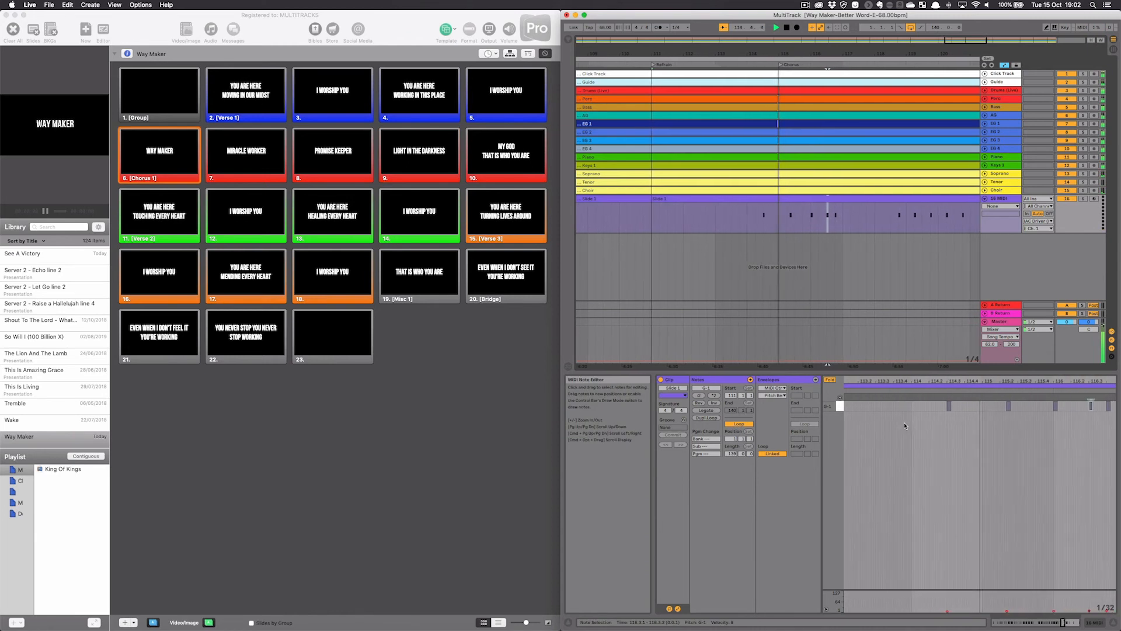
{"action": "left_click", "coordinate": [245, 153]}
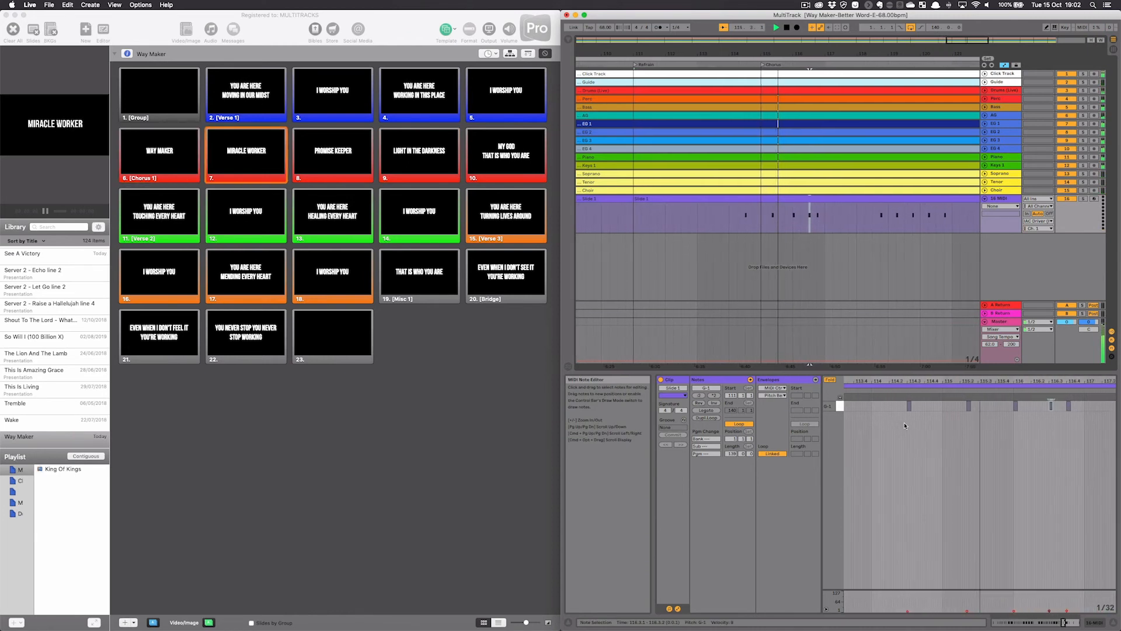
{"action": "left_click", "coordinate": [333, 154]}
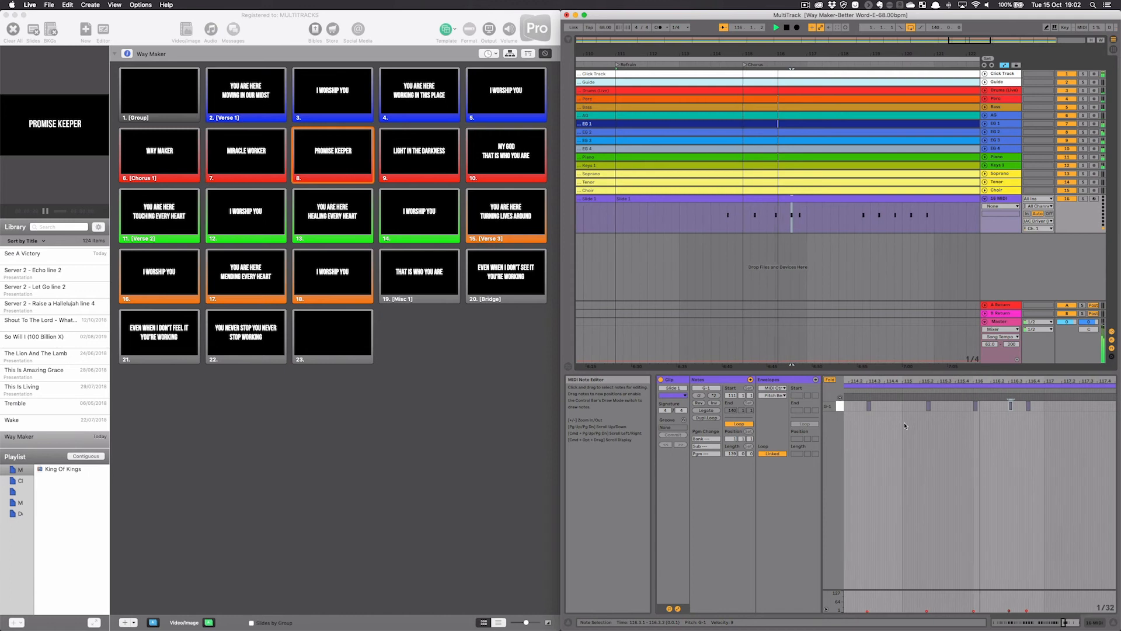
{"action": "left_click", "coordinate": [419, 154]}
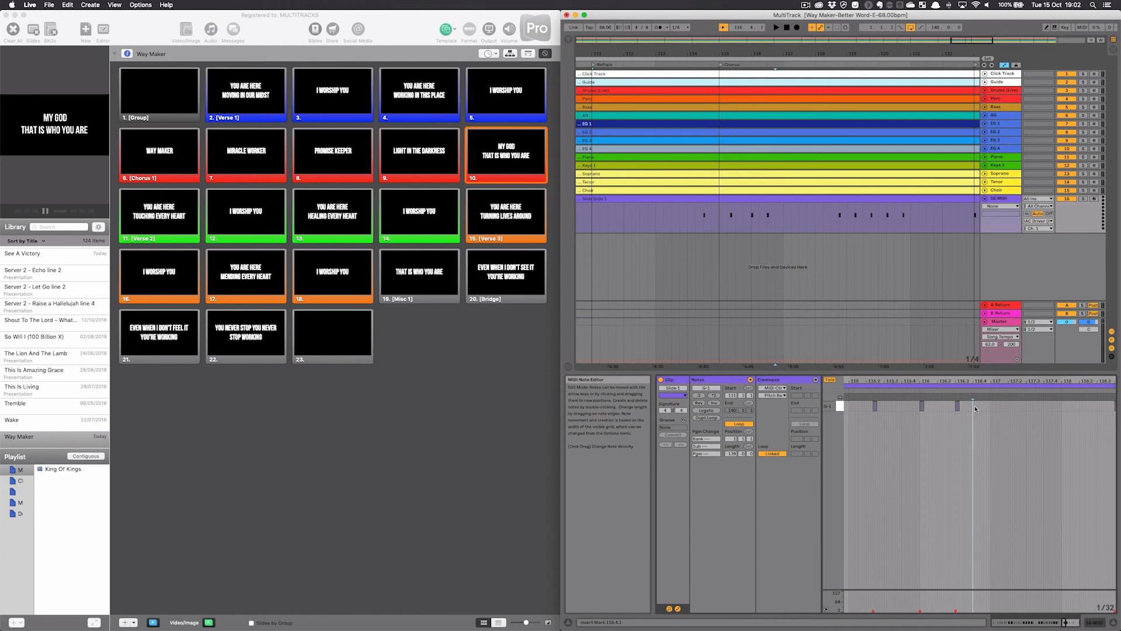
- Replay the chorus from several points, then drag the Light in the Darkness note earlier
{"action": "left_click", "coordinate": [972, 406]}
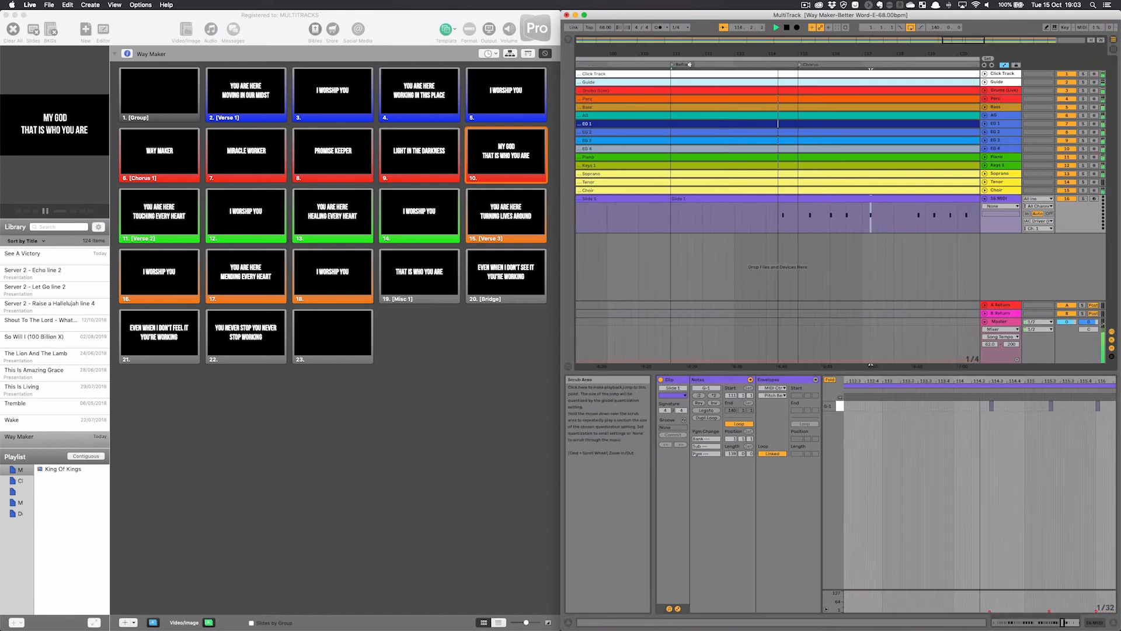
{"action": "left_click", "coordinate": [159, 154]}
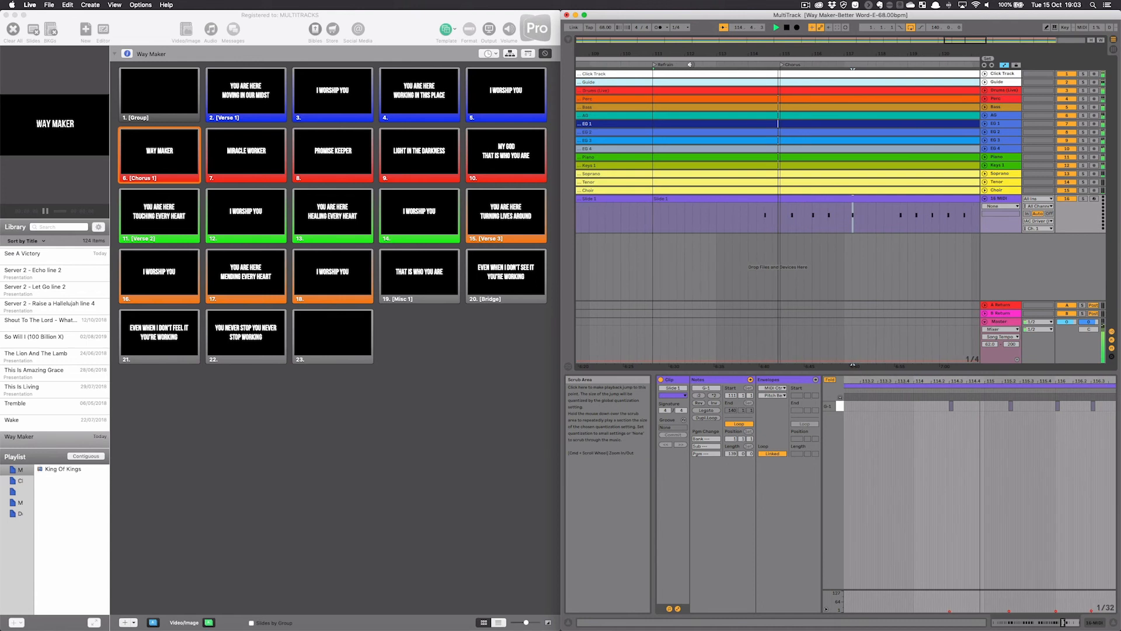
{"action": "left_click", "coordinate": [246, 151]}
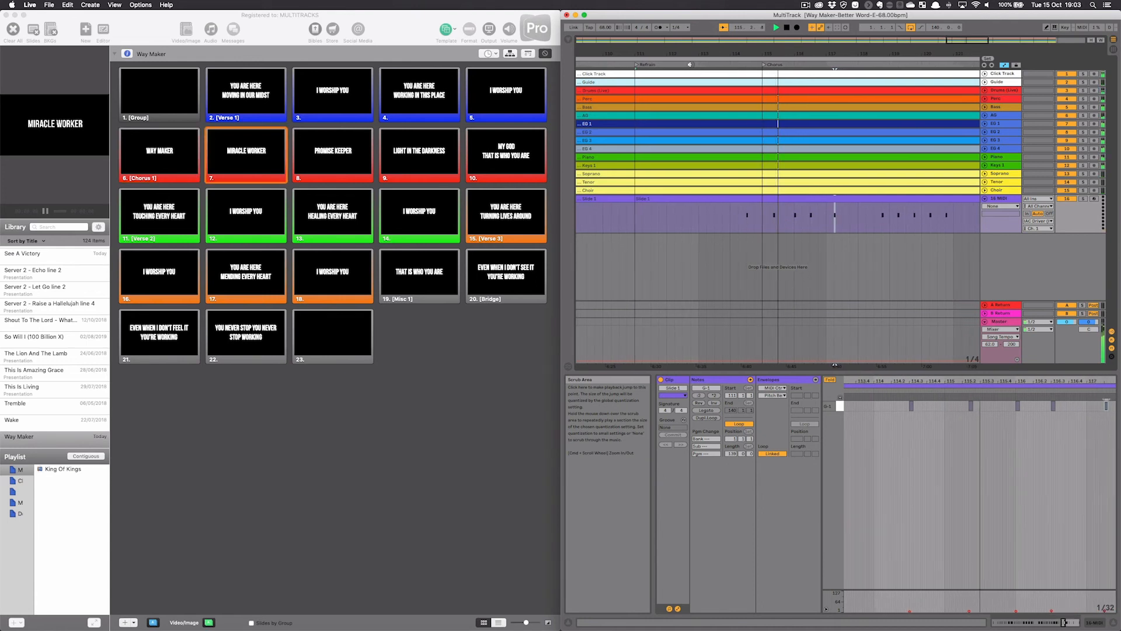
{"action": "left_click", "coordinate": [331, 154]}
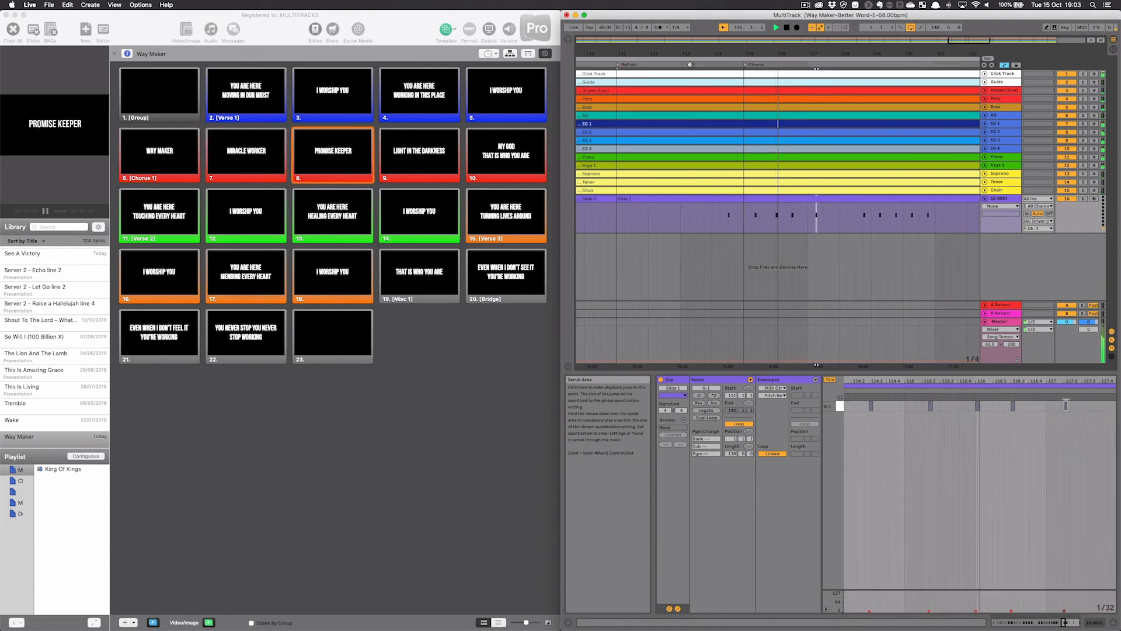
{"action": "left_click", "coordinate": [420, 155]}
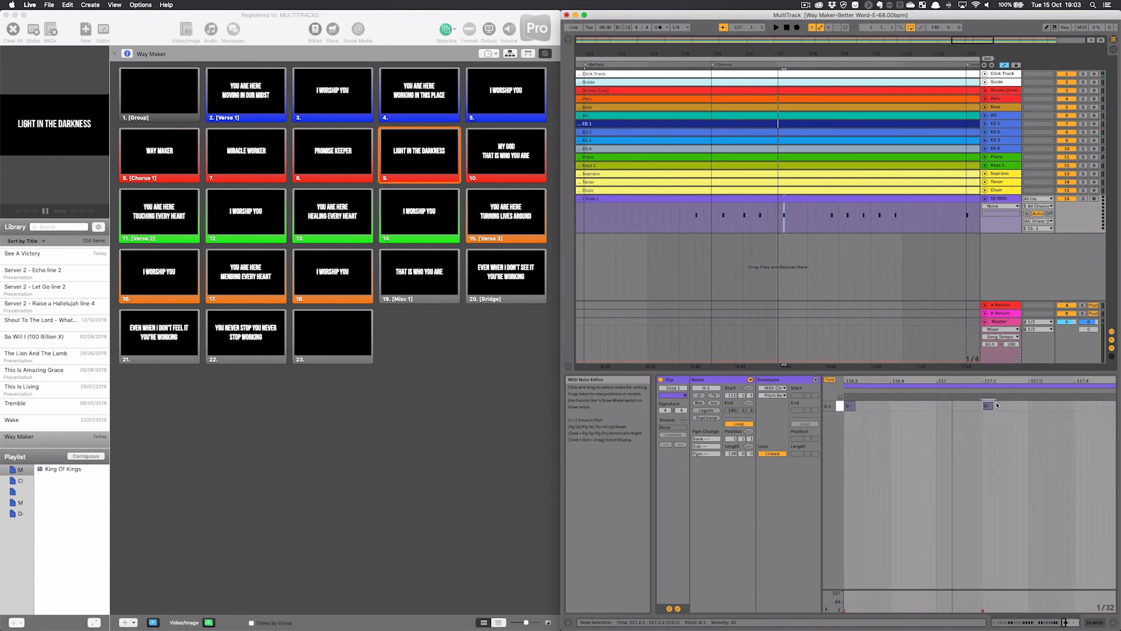
{"action": "left_click_drag", "start_coordinate": [989, 405], "coordinate": [948, 406]}
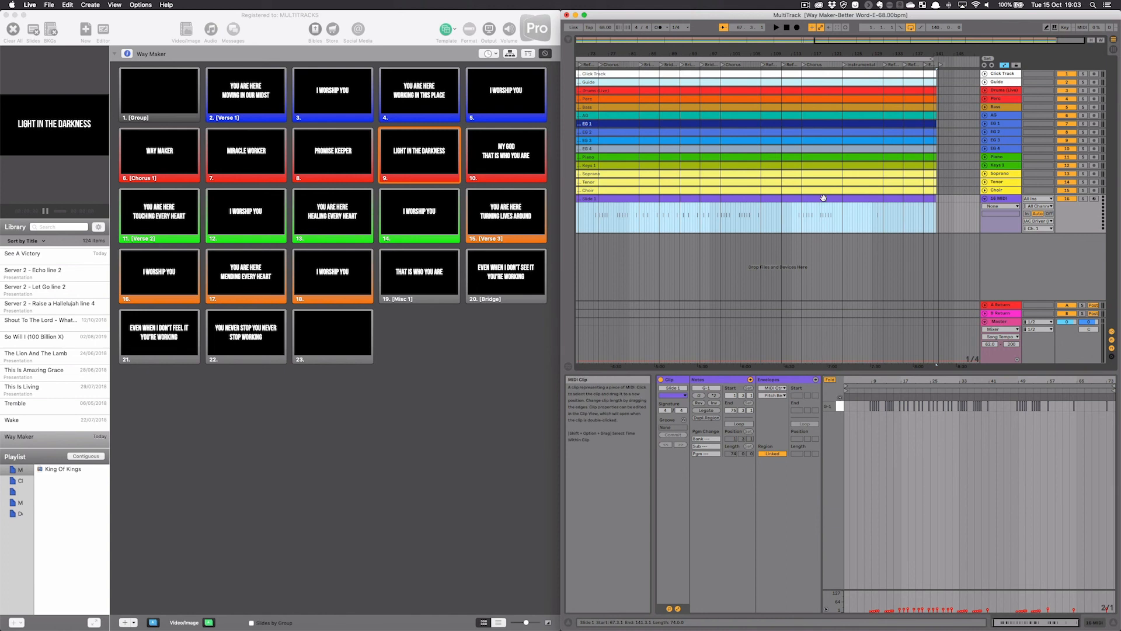
- Bring up the Slide 1 clip's options menu containing Export MIDI Clip
{"action": "right_click", "coordinate": [823, 198]}
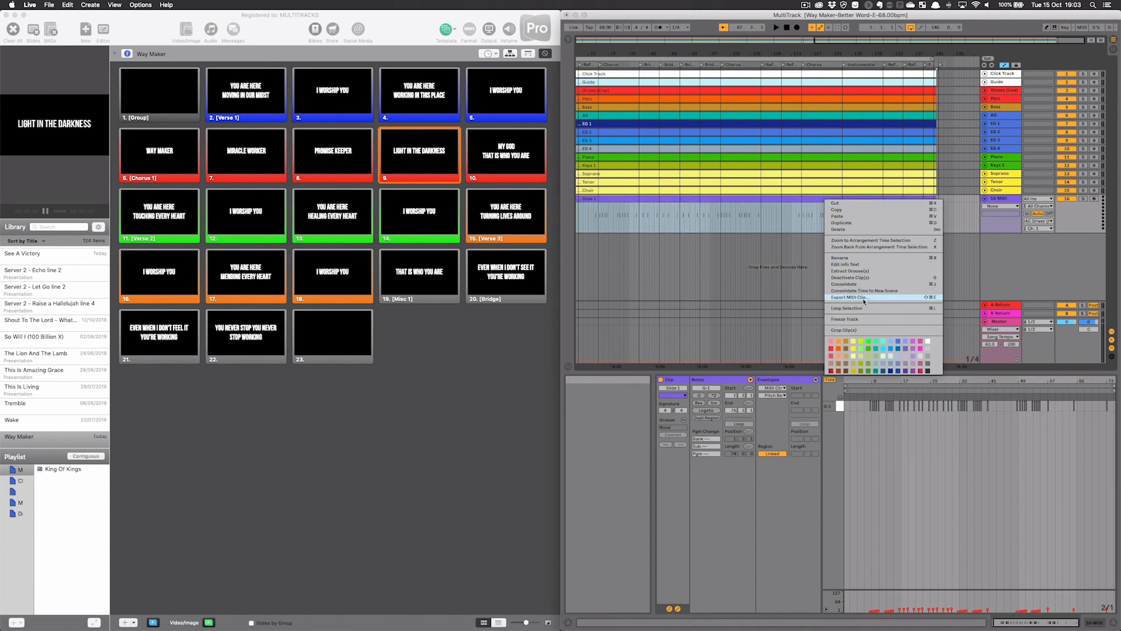